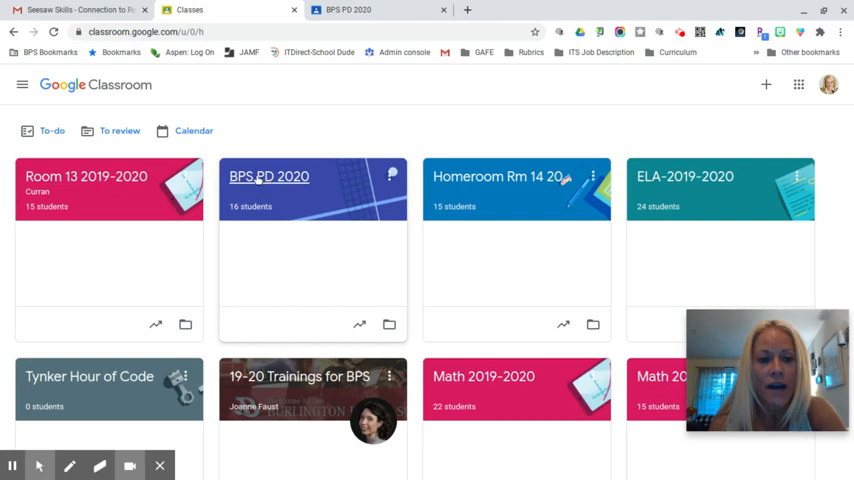
- Open the BPS PD 2020 class from the Classroom home page to its Stream
click(268, 176)
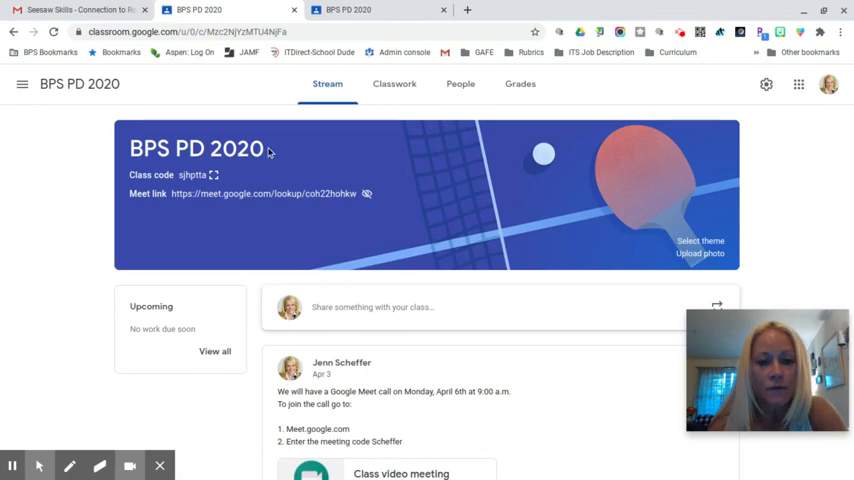
mouse_move(258, 148)
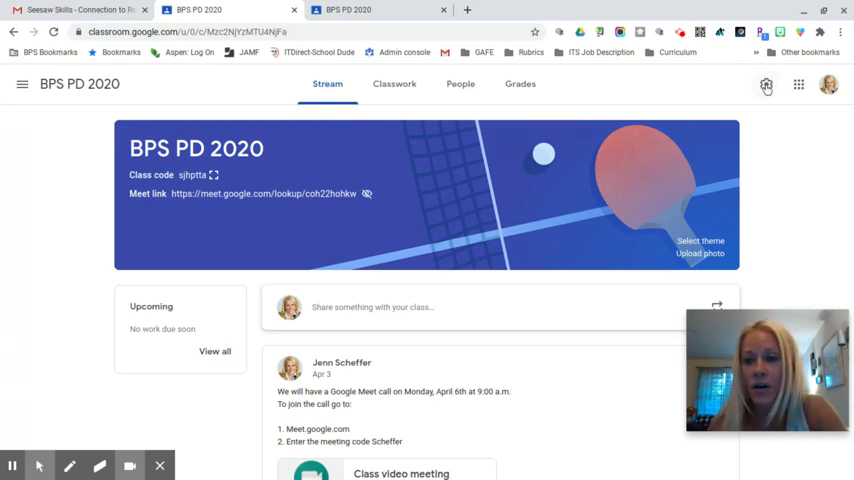
- In class settings, switch the Meet link to 'Visible to students' and save
click(766, 86)
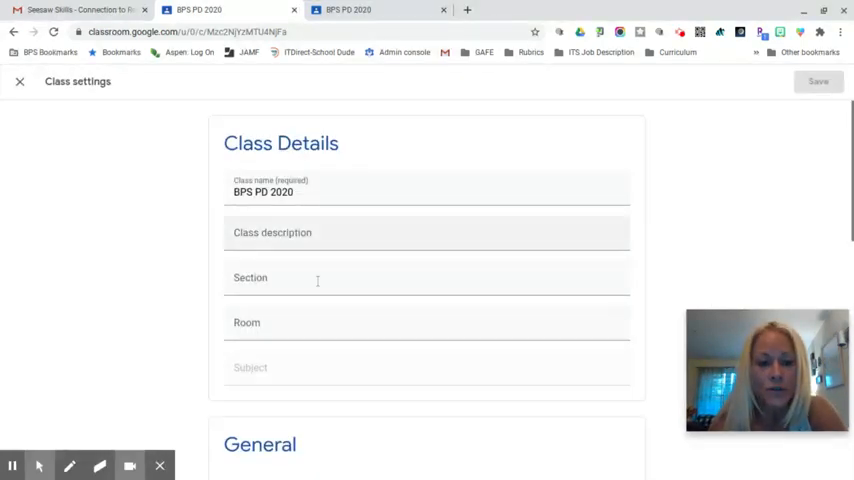
scroll(down, 3)
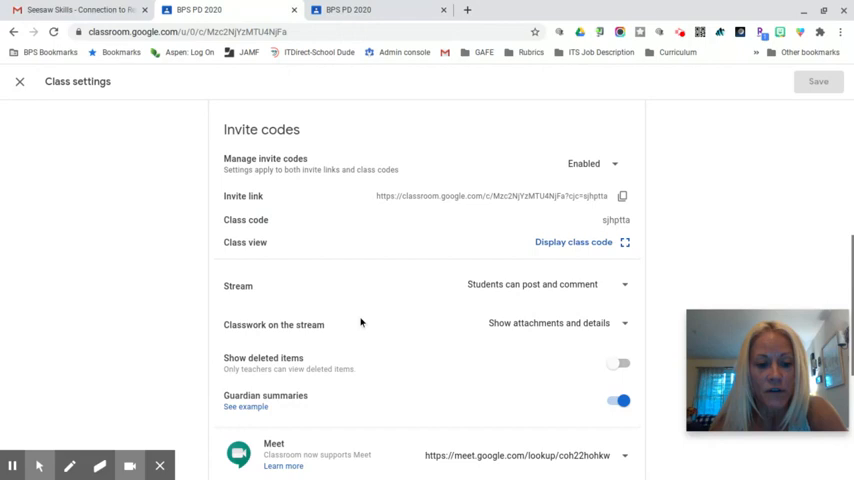
scroll(down, 3)
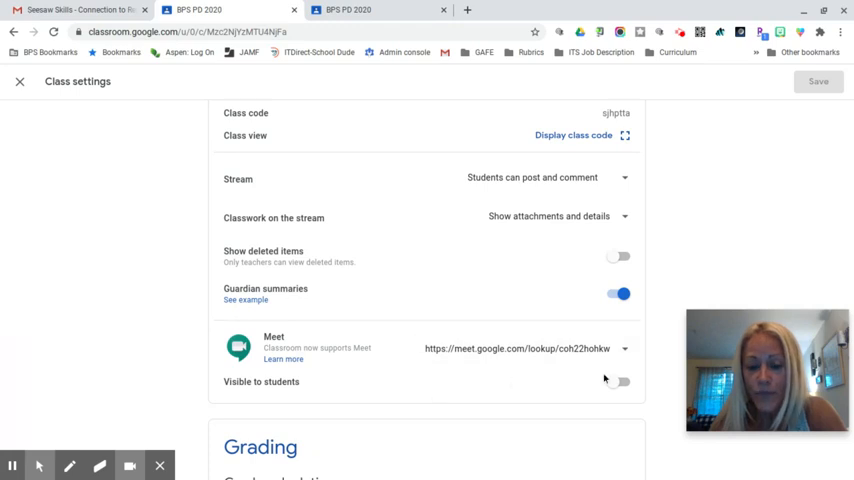
click(616, 382)
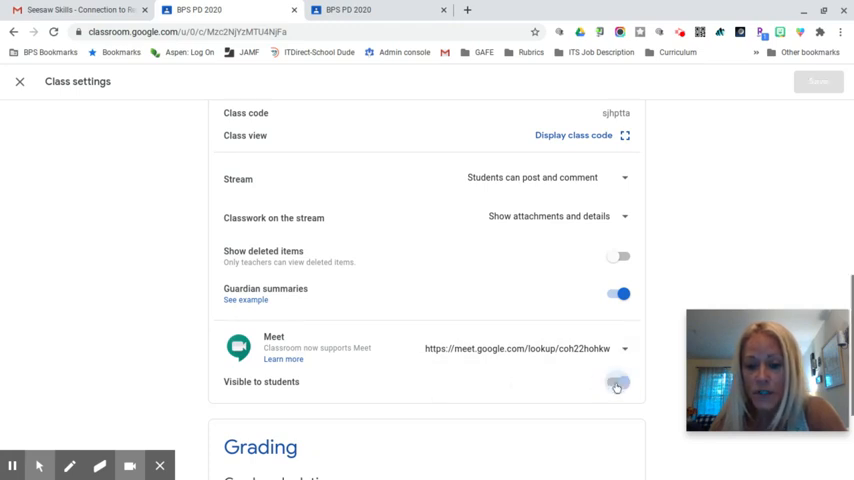
click(618, 380)
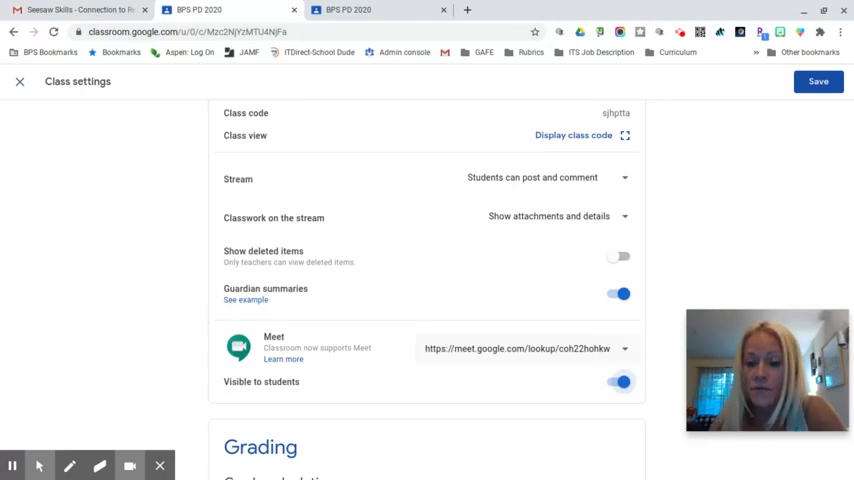
click(624, 348)
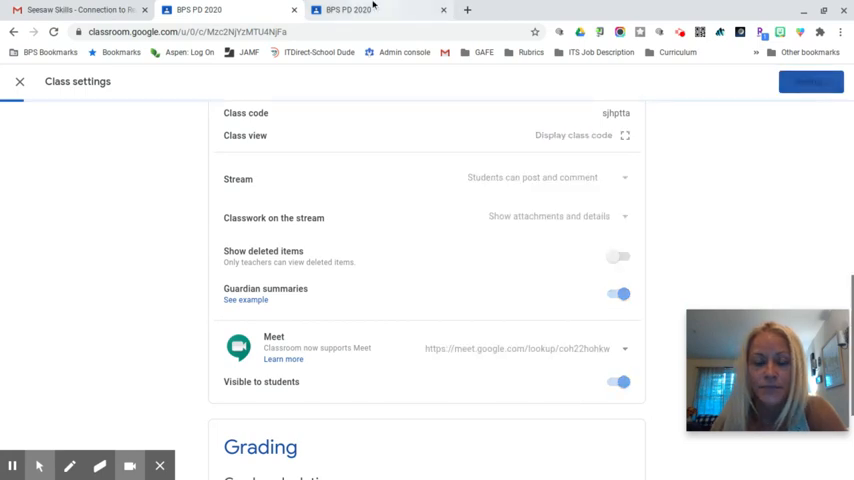
- View the class as a student and check the Stream banner now shows the Meet link
click(18, 80)
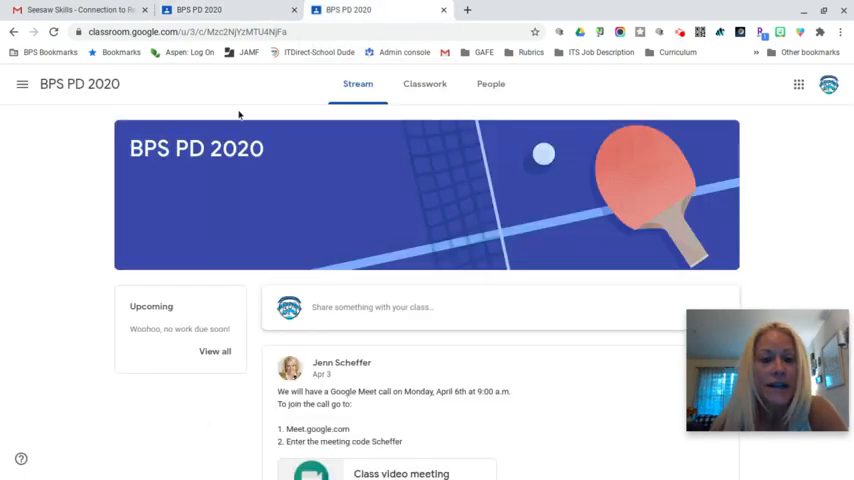
mouse_move(292, 186)
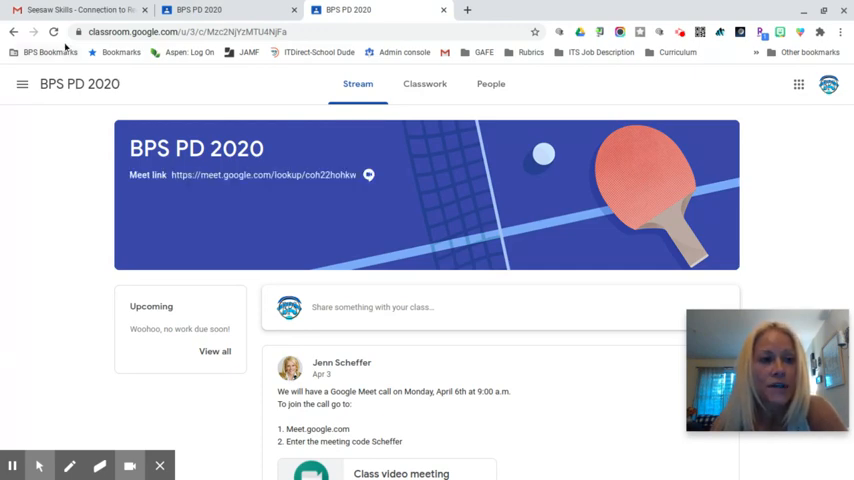
mouse_move(208, 112)
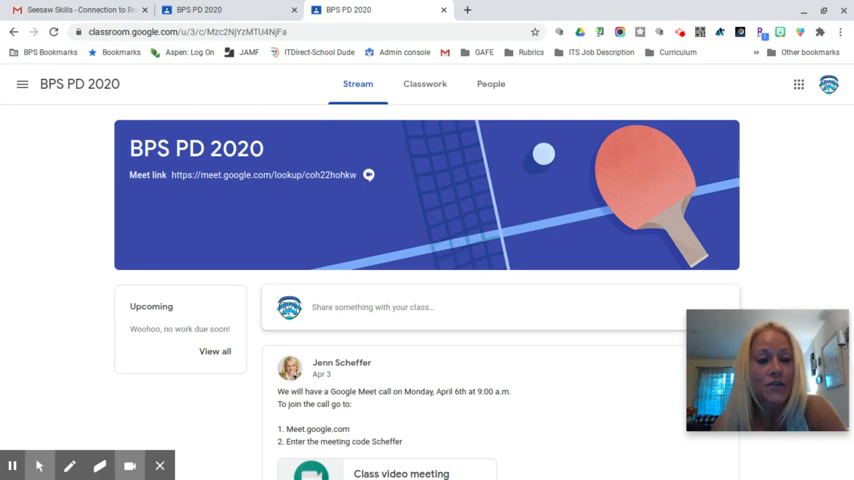
mouse_move(236, 180)
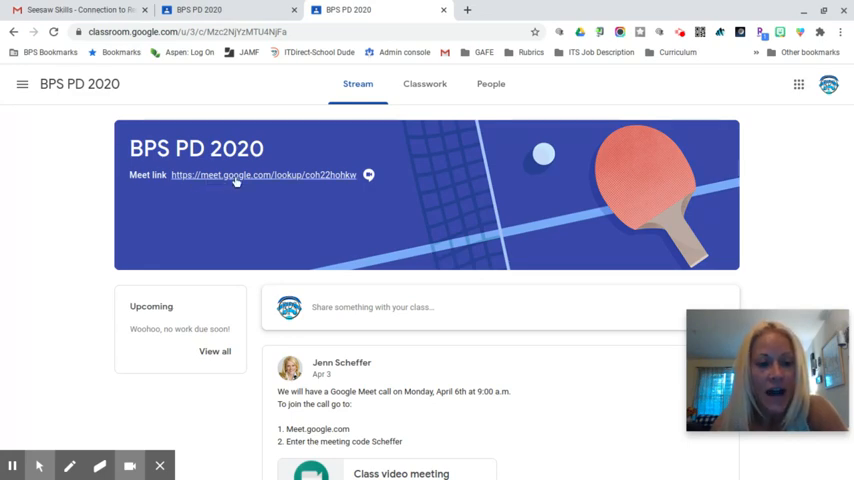
mouse_move(236, 180)
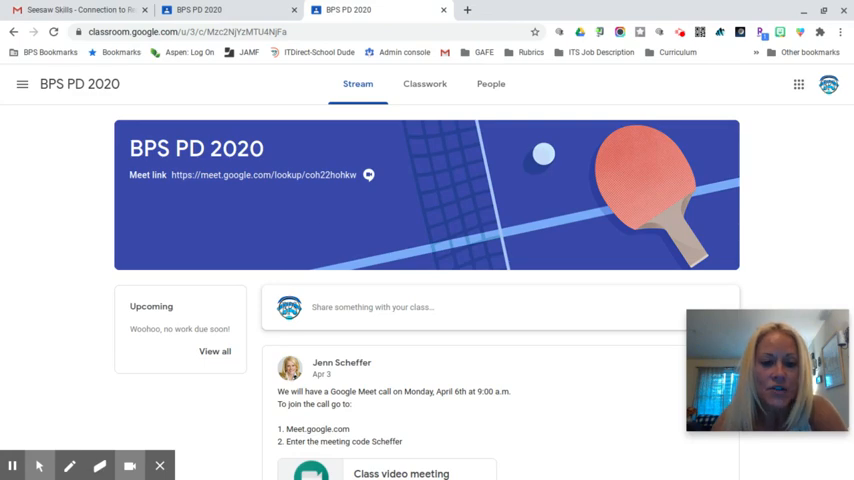
scroll(down, 3)
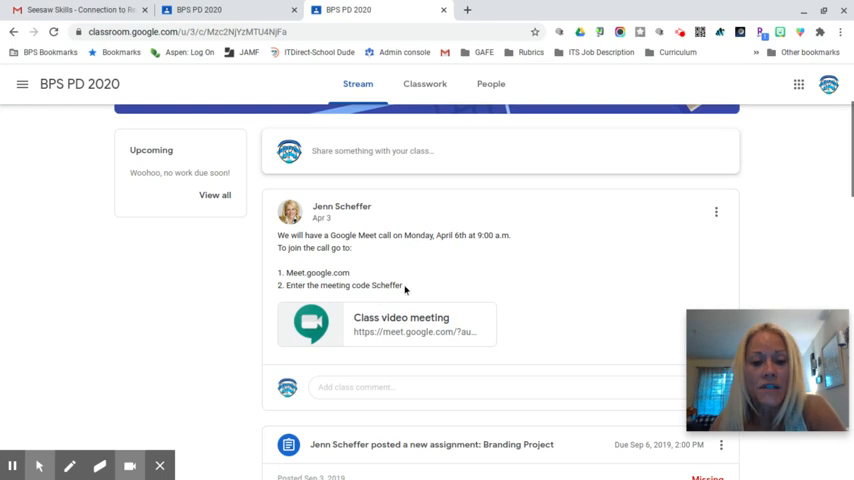
scroll(down, 3)
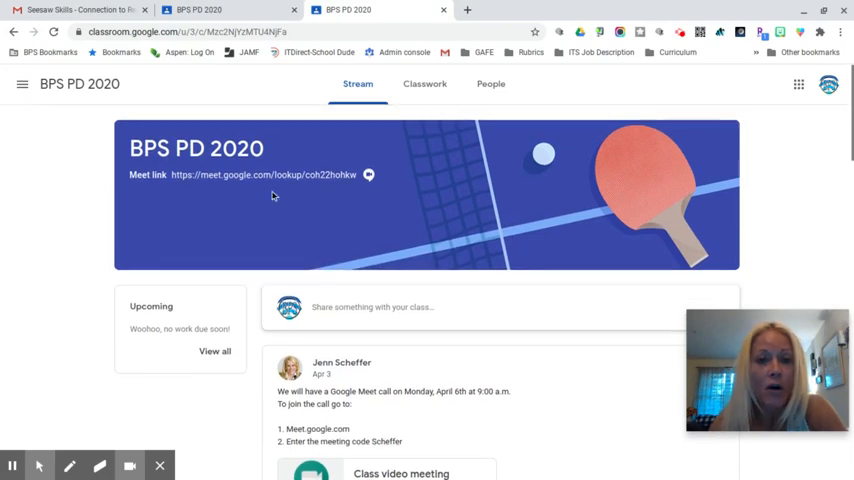
mouse_move(244, 176)
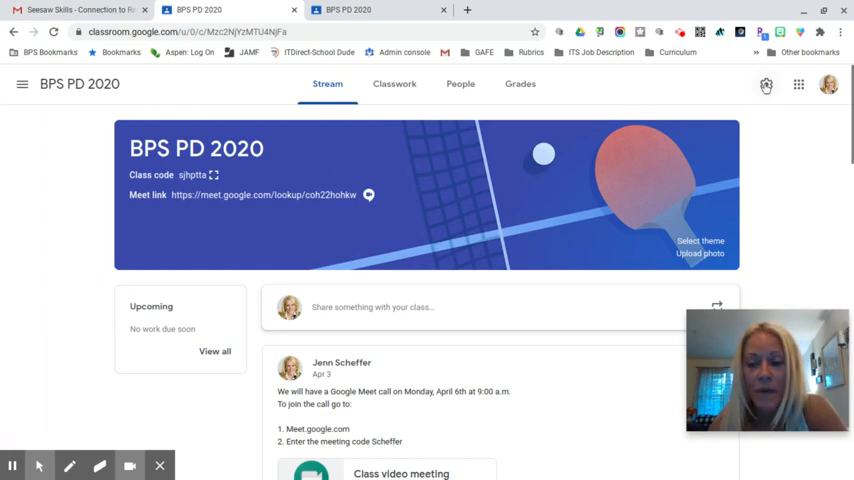
- In class settings, switch the Meet link visibility to students off again and save
click(764, 84)
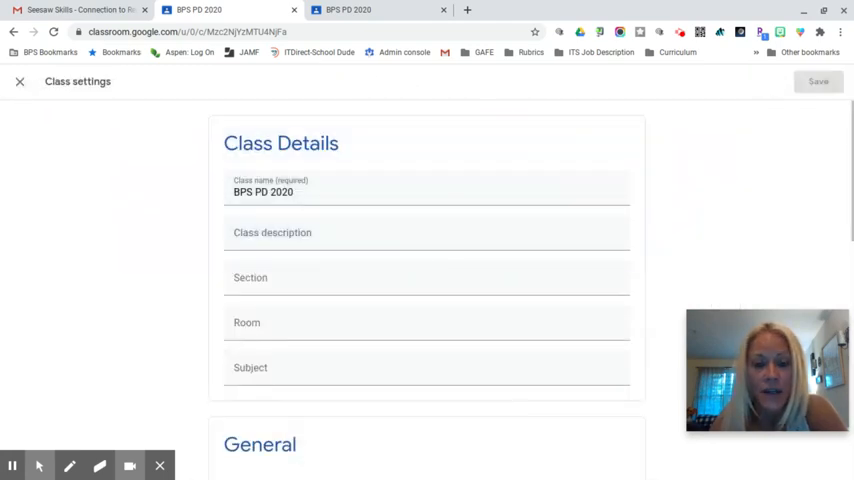
scroll(down, 3)
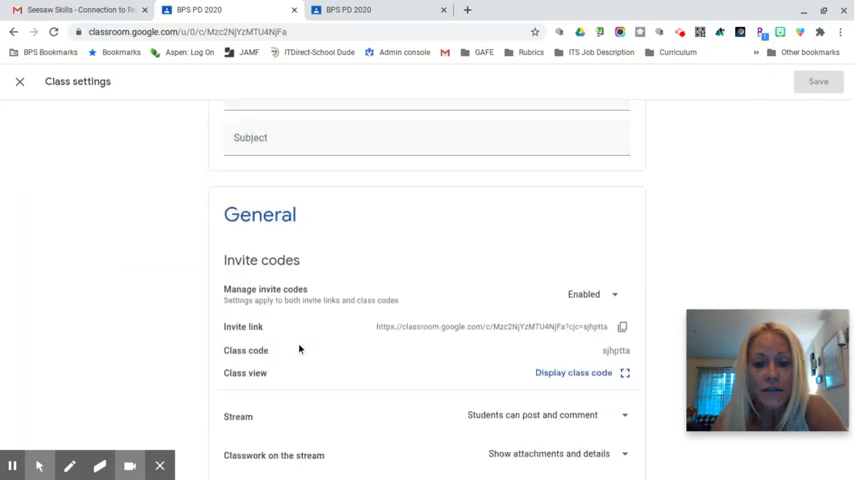
scroll(down, 3)
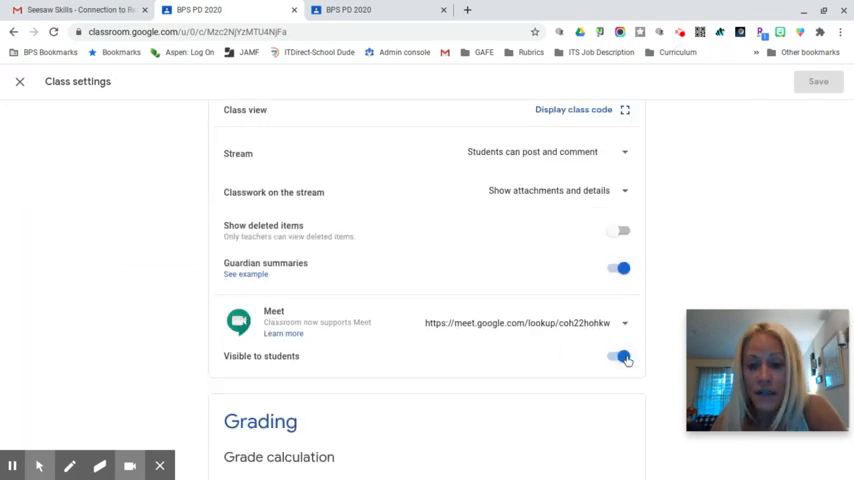
click(616, 356)
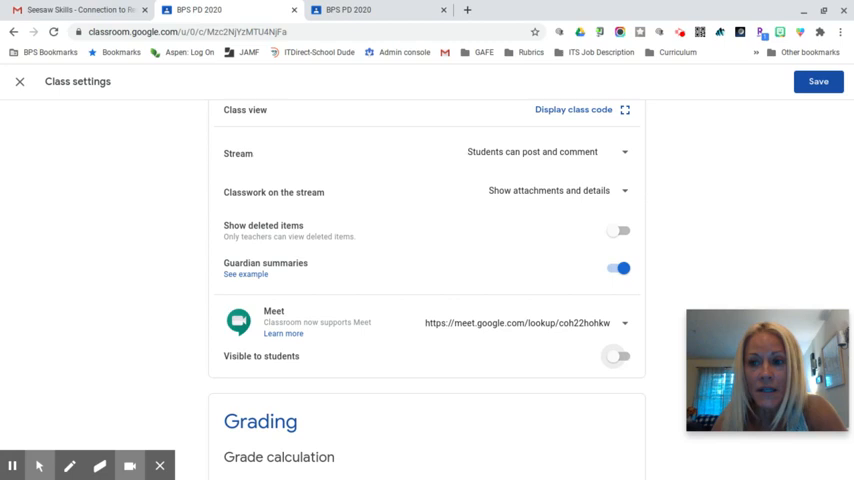
click(818, 80)
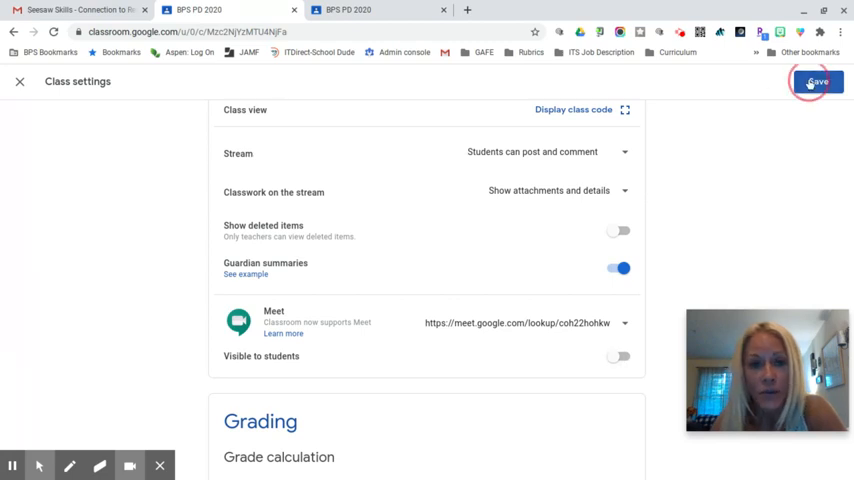
click(816, 80)
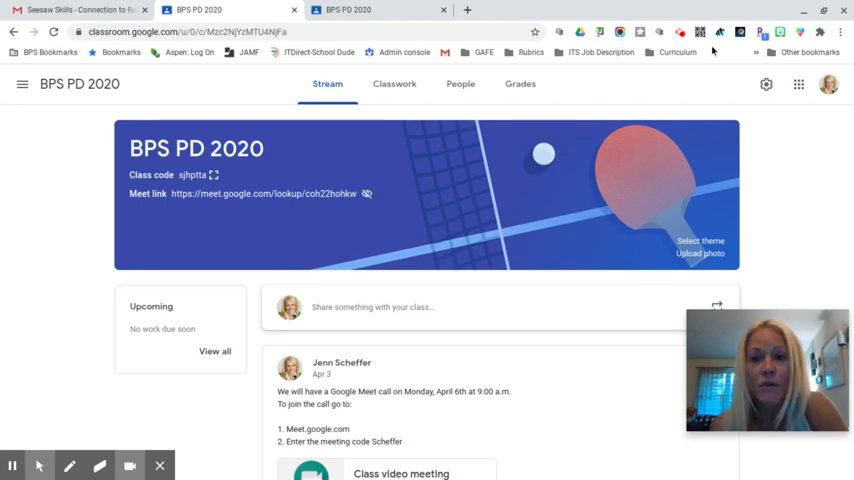
mouse_move(680, 32)
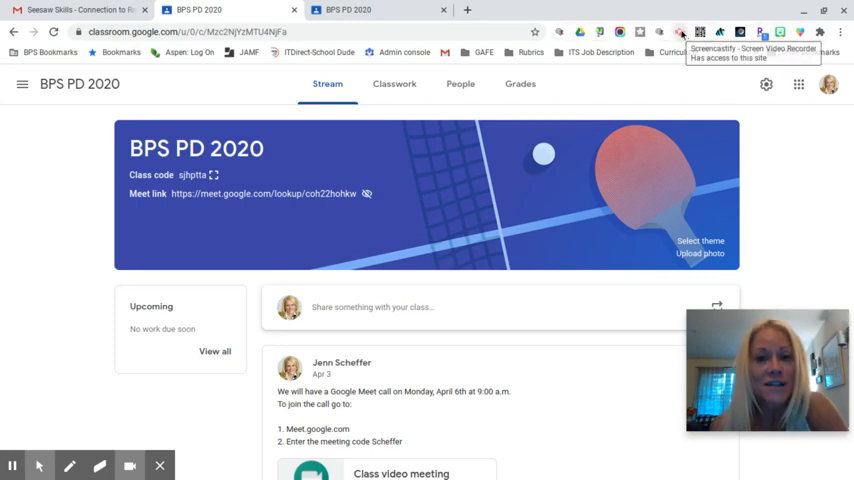